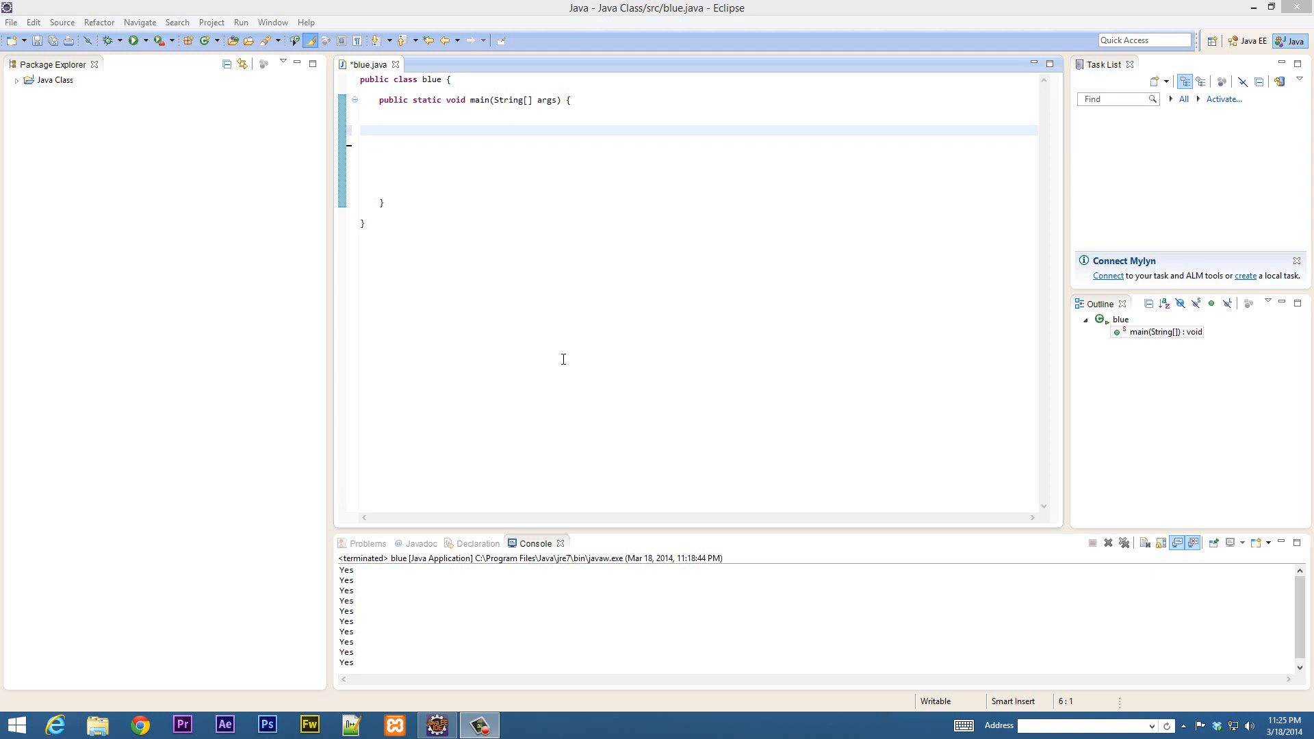
mouse_move(545, 343)
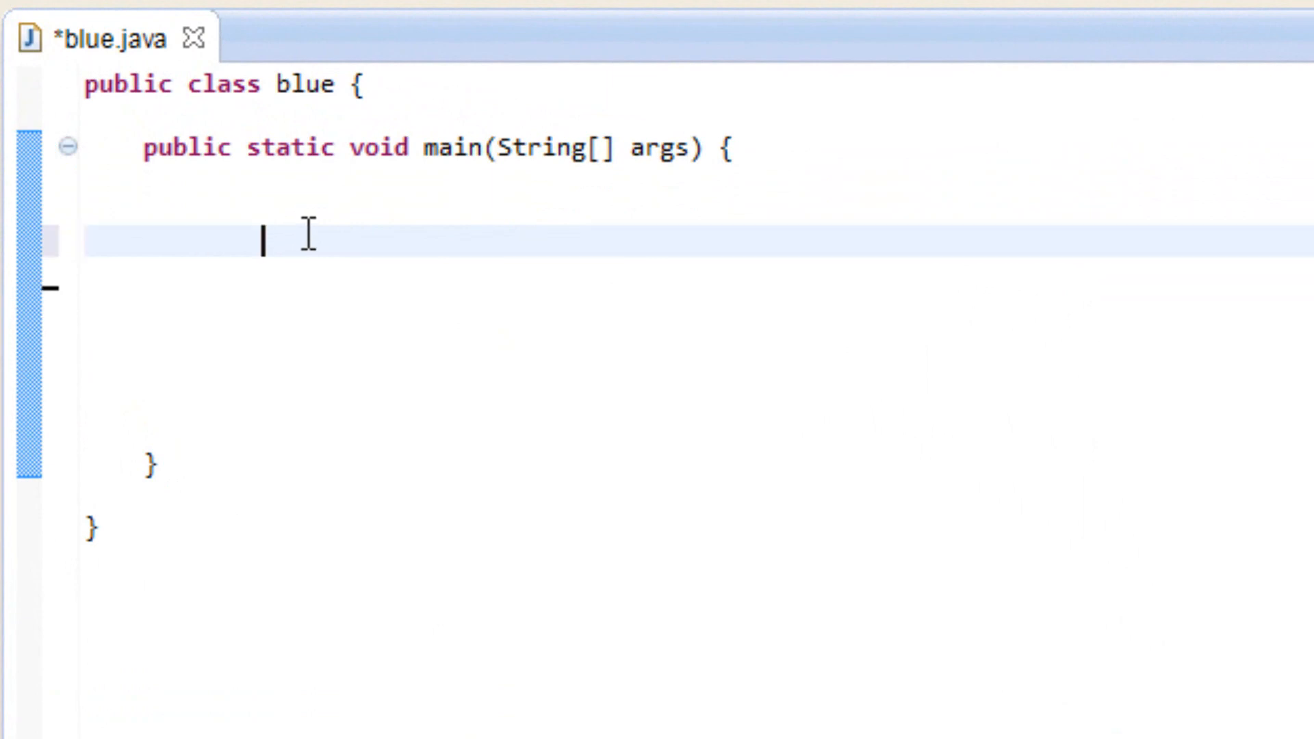
- Declare 'int red = 5;' and add an empty do-while skeleton in main
type("i")
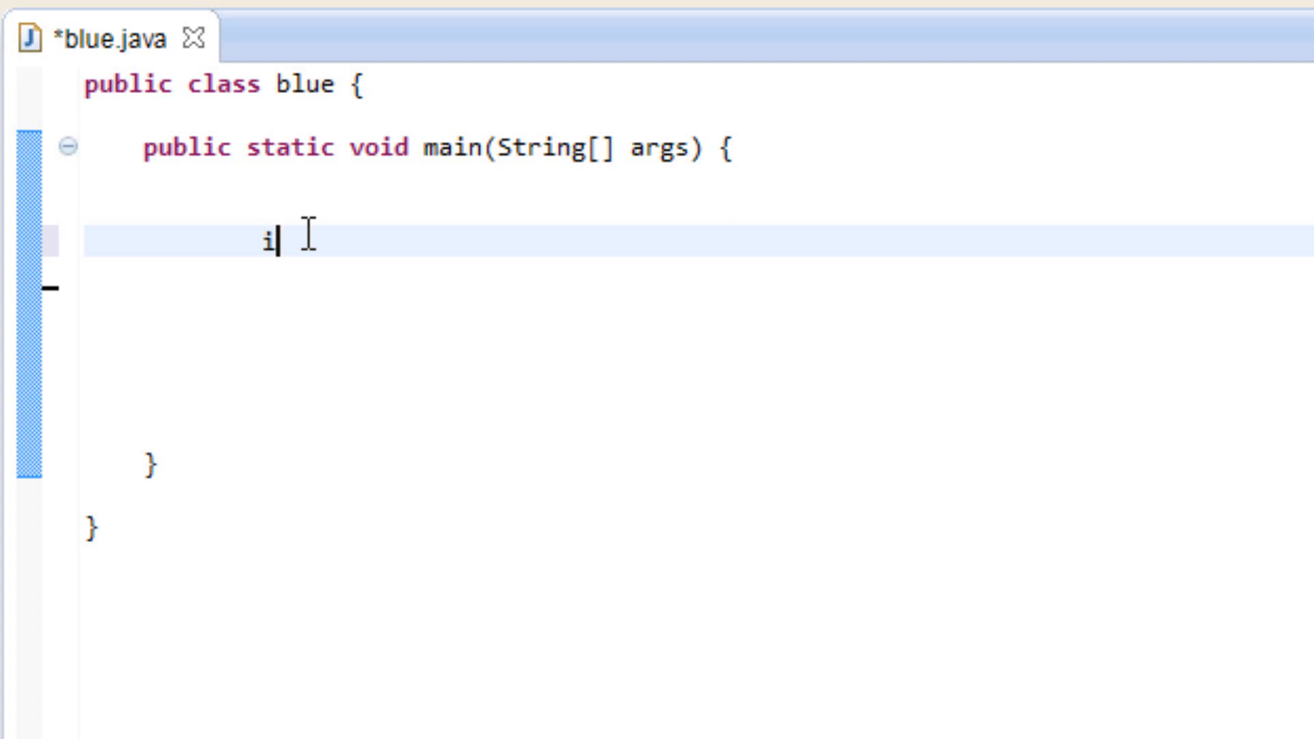
type("nt red")
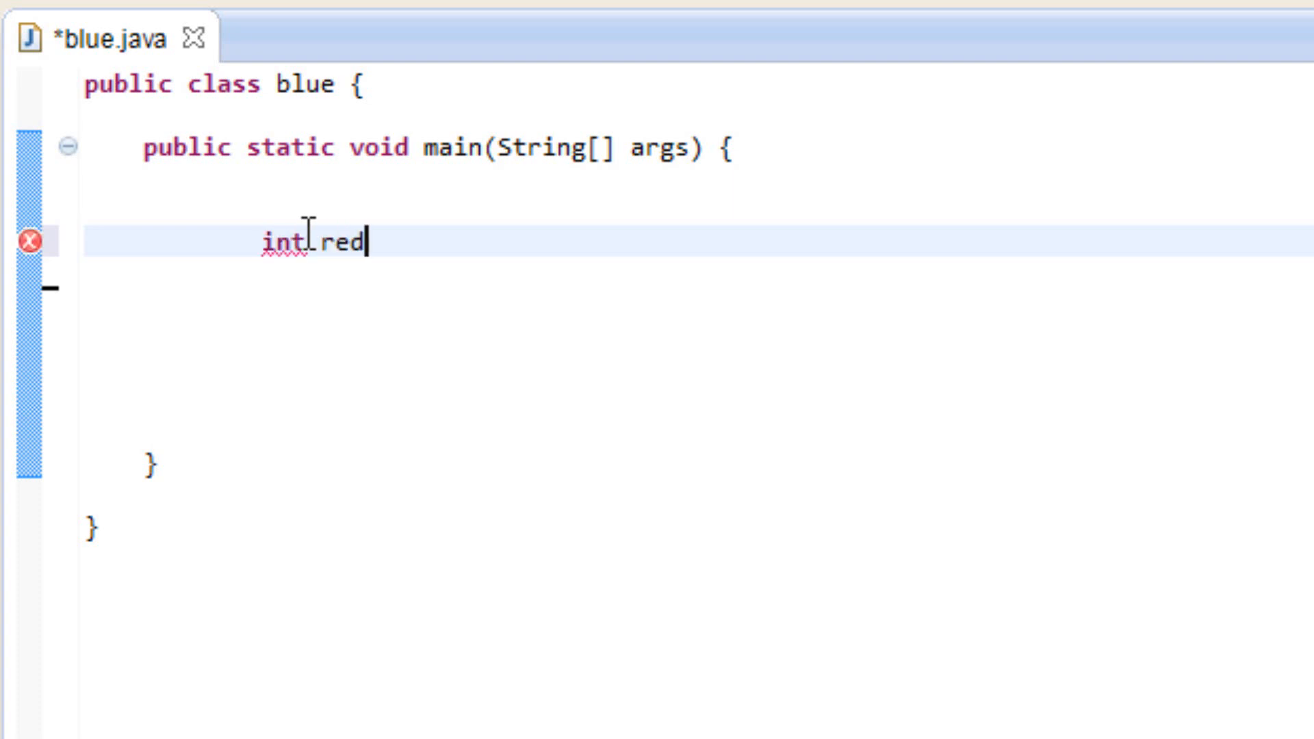
type("= 5;")
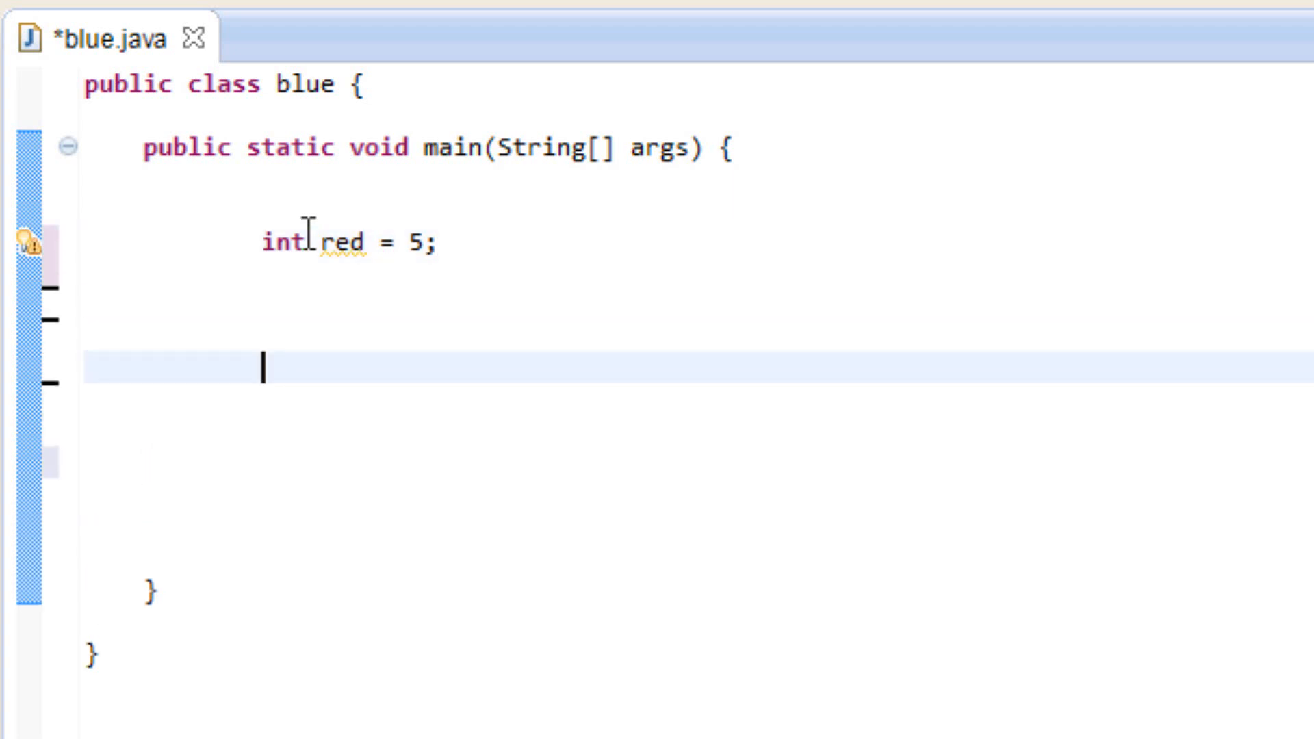
type("do {")
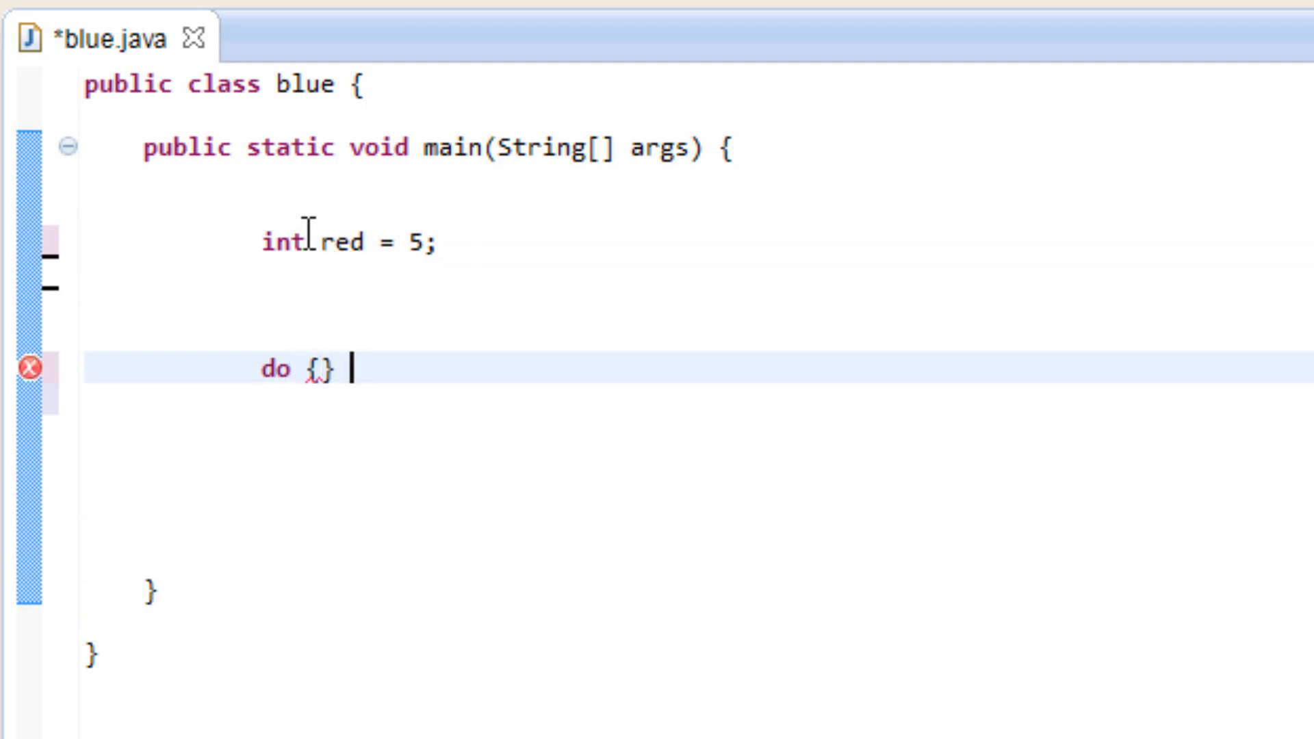
type("while")
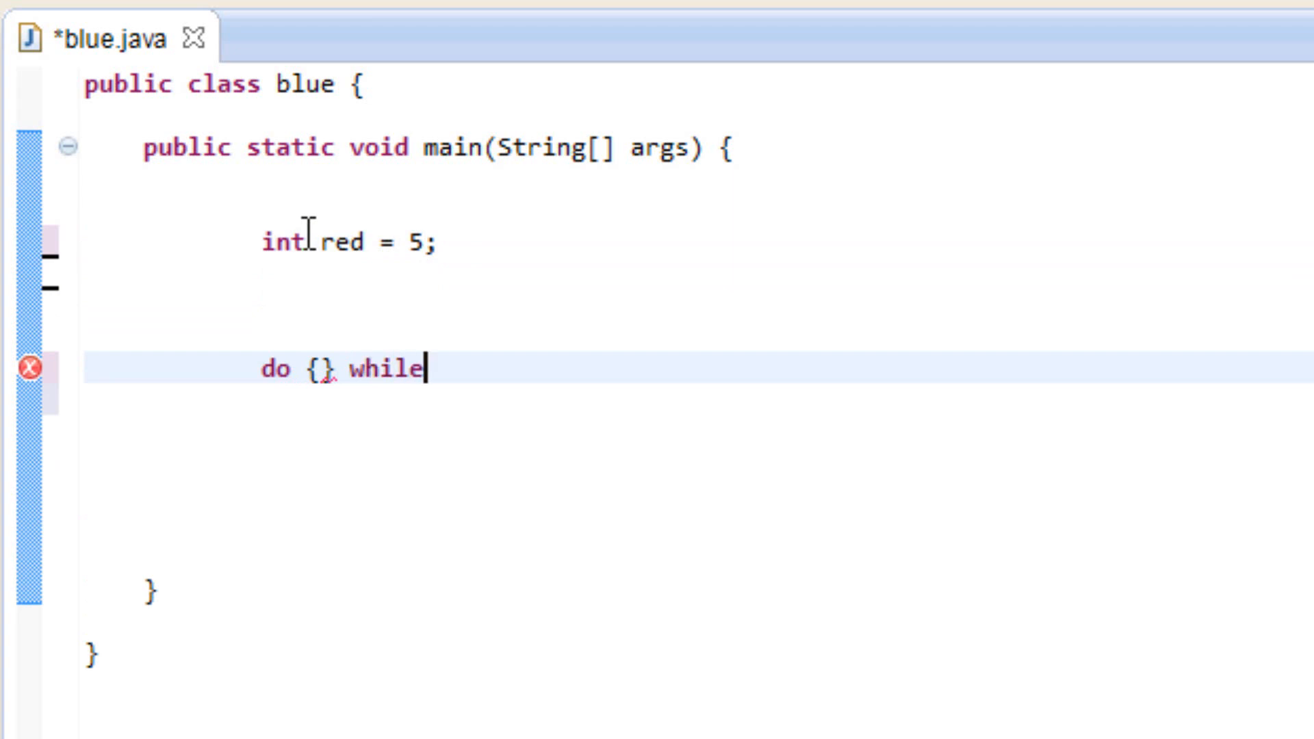
type("();")
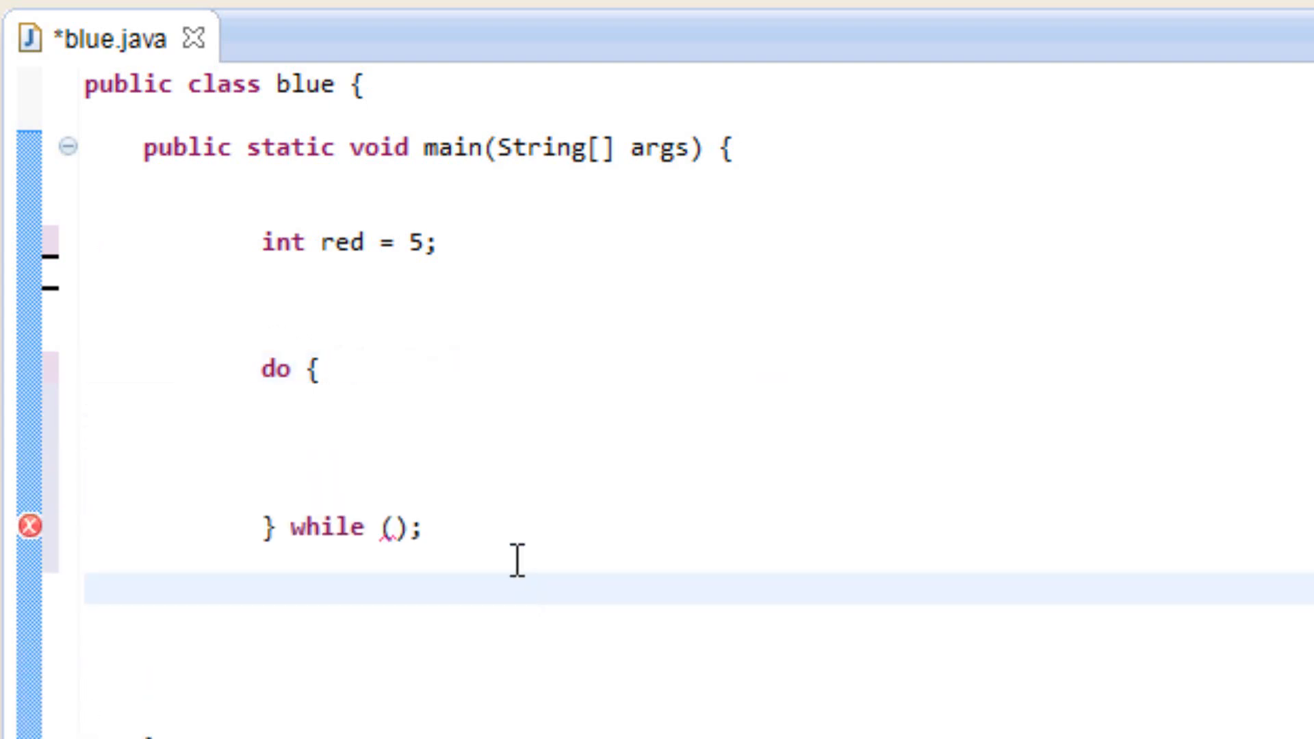
- Add System.out.println("Yes") inside the do block
left_click(325, 461)
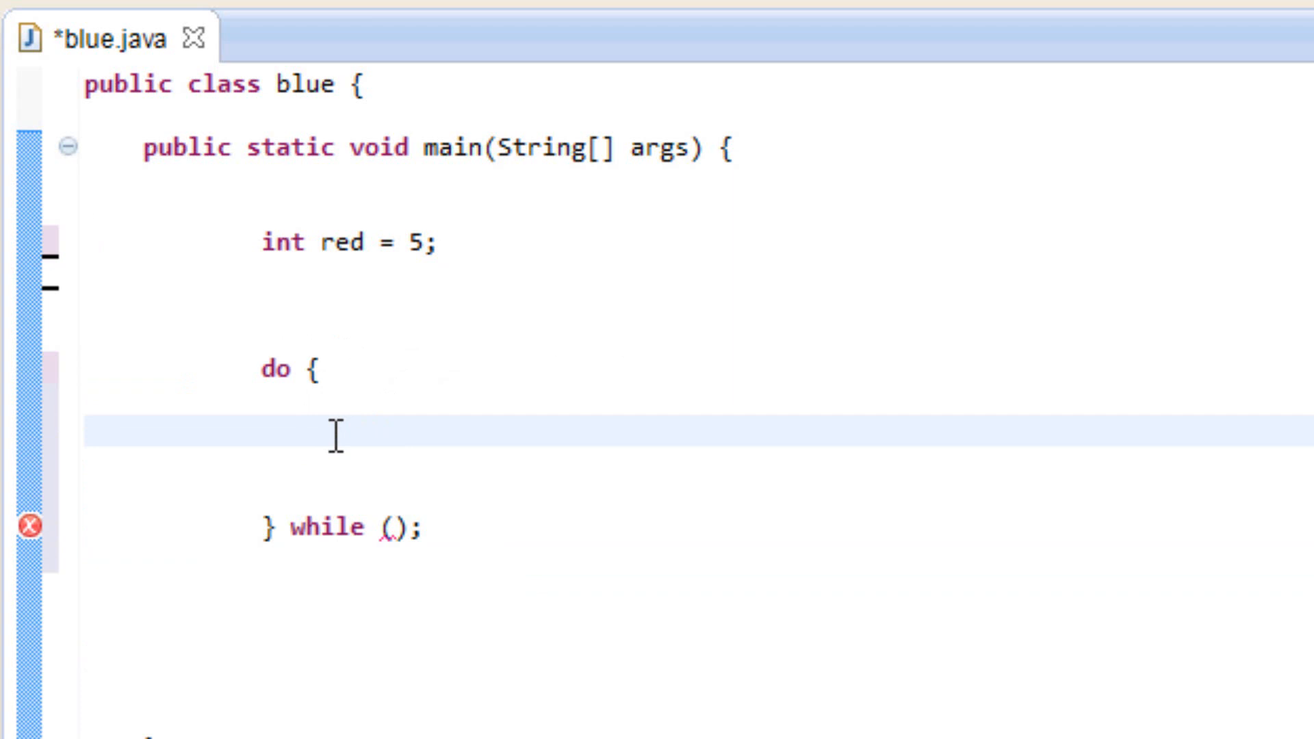
type("s")
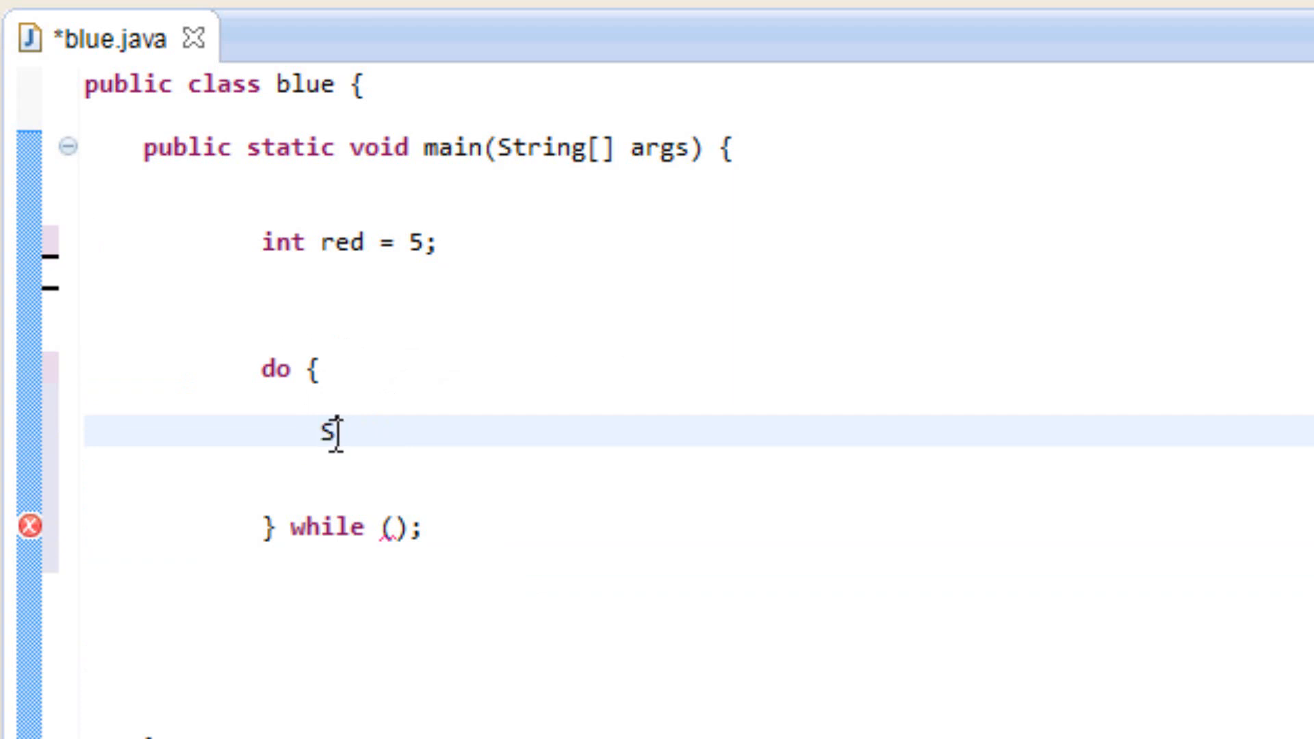
type("ystem.")
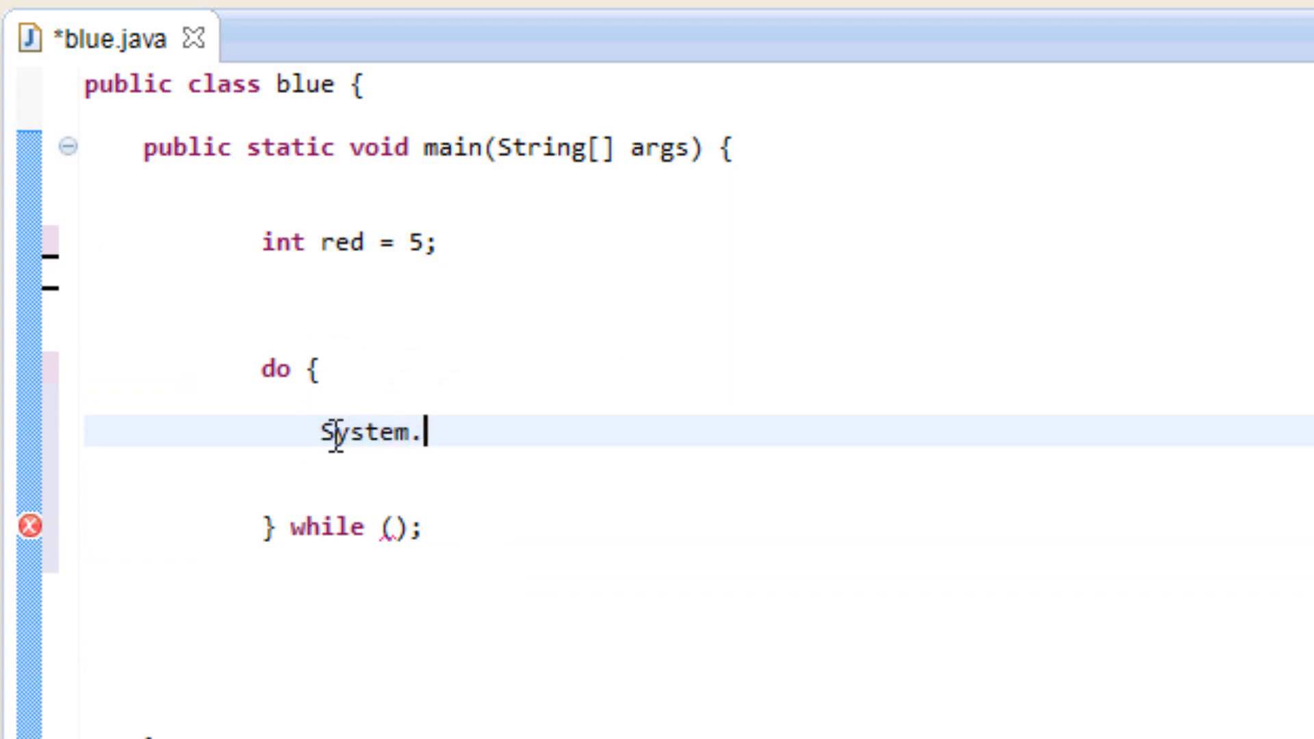
type("out.prin")
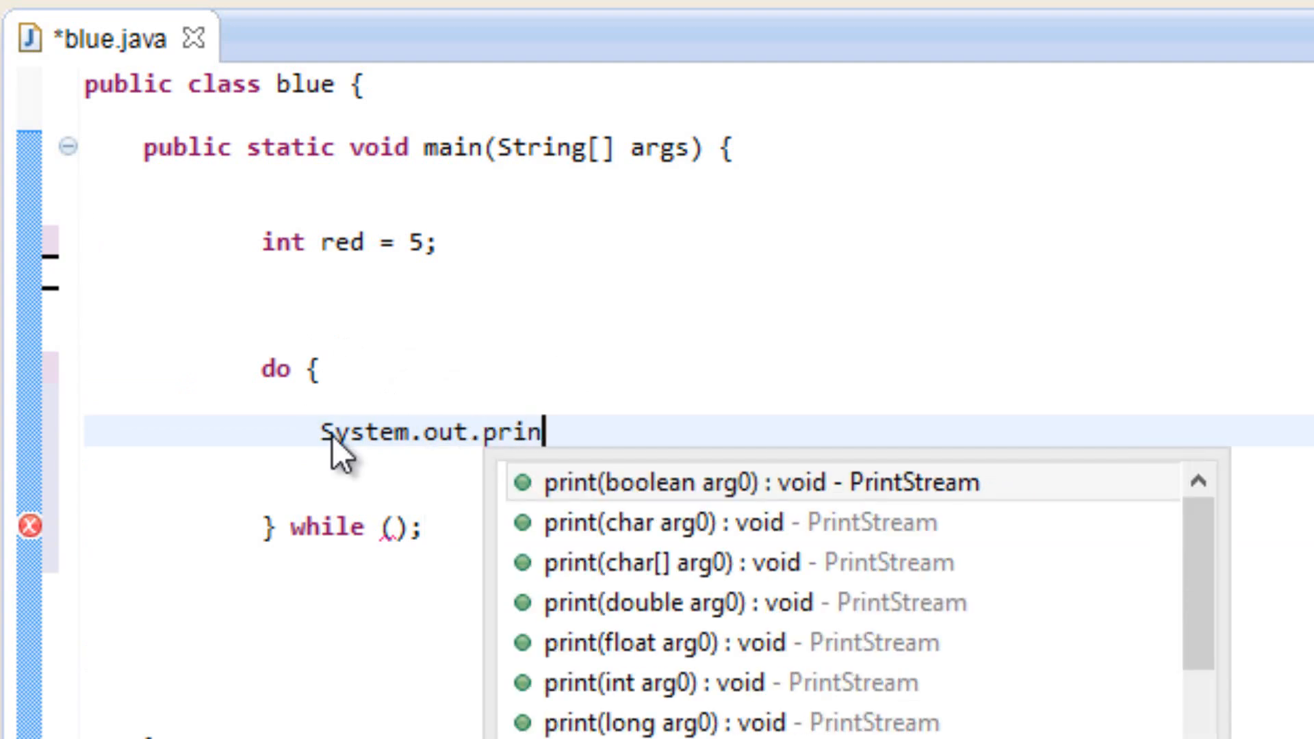
type("tln();")
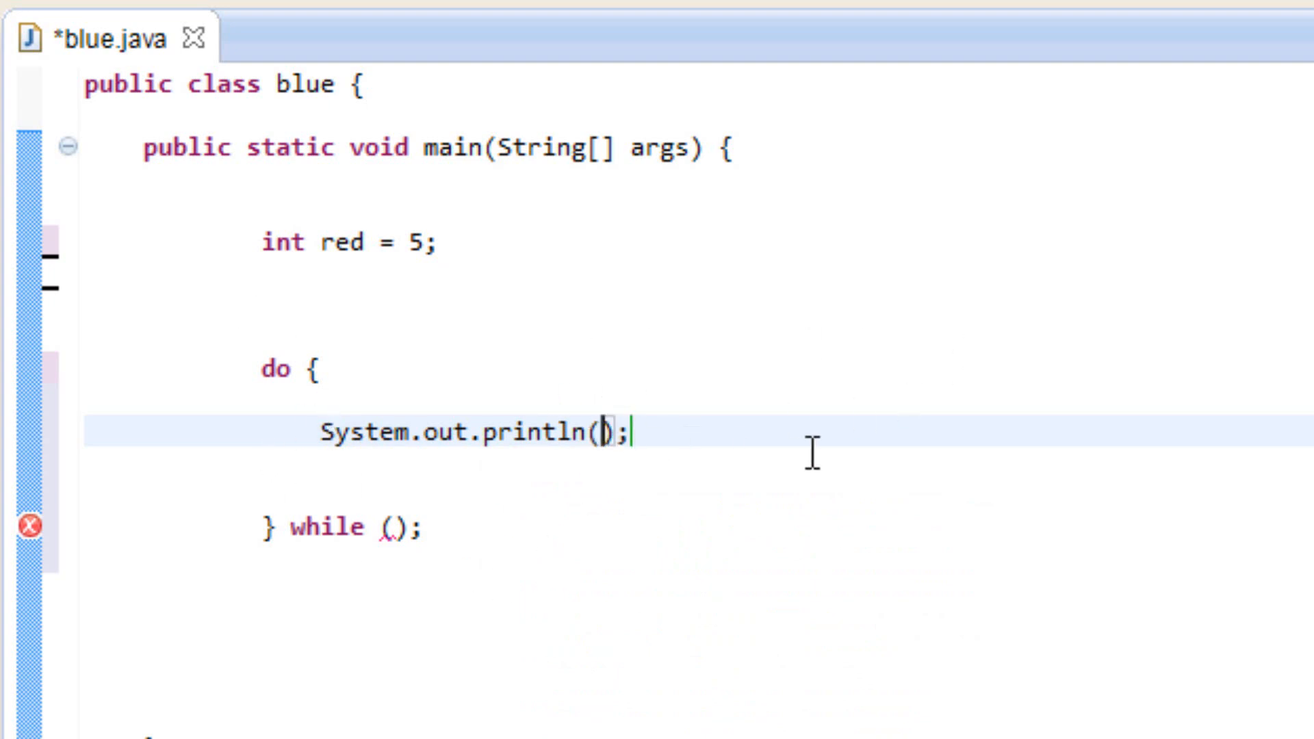
type("\"\"")
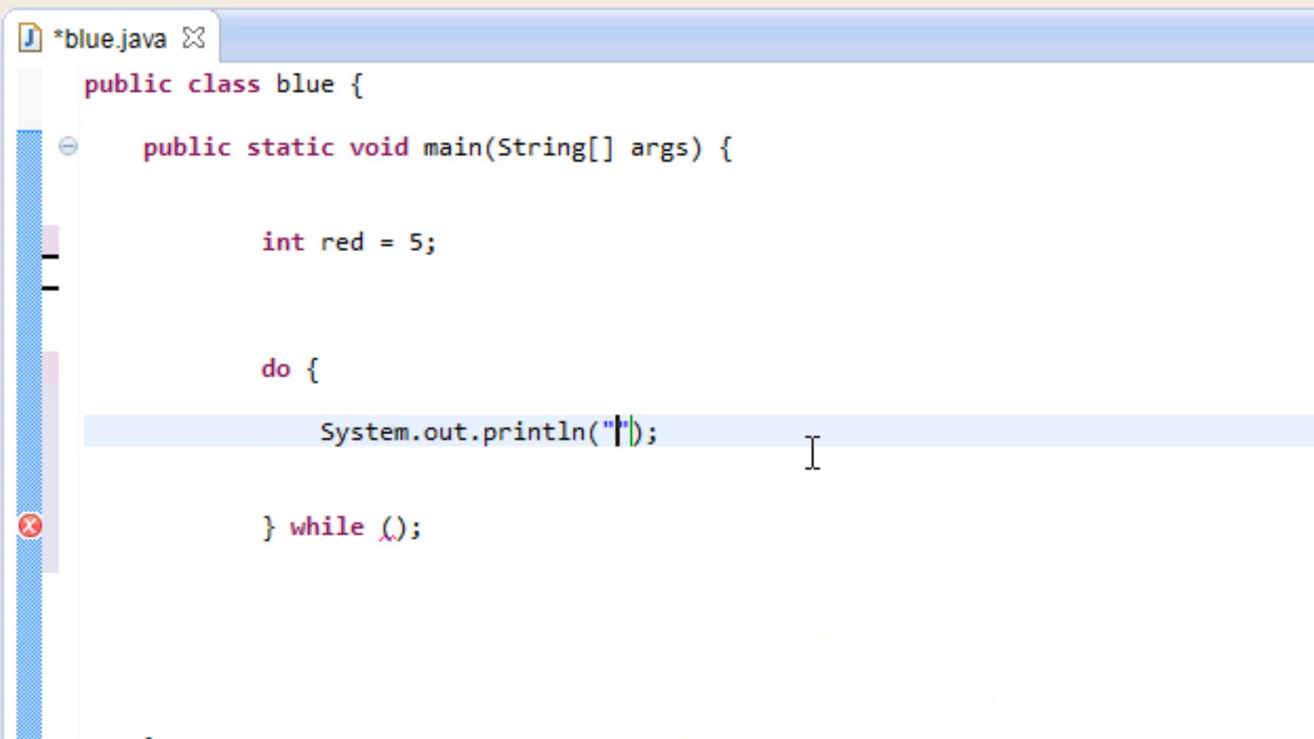
type("Yes")
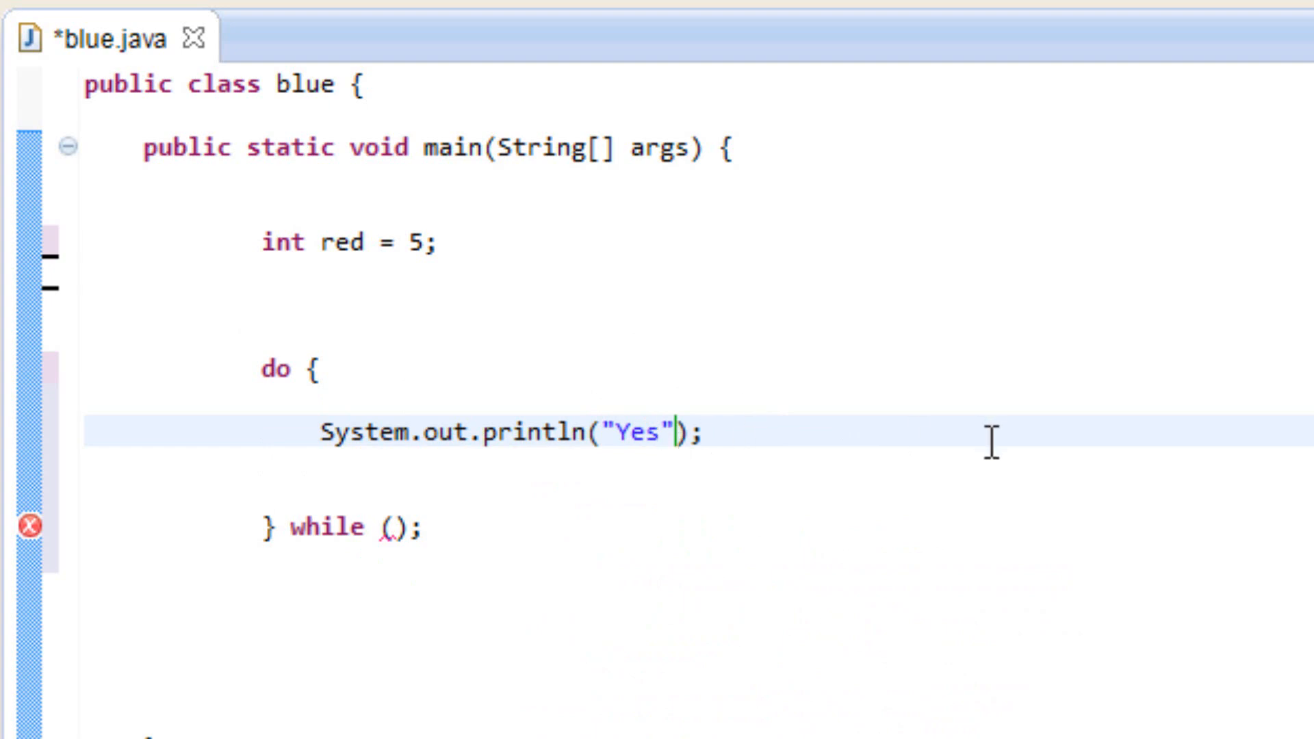
- Add 'red++;' on the next line of the loop body
key("enter")
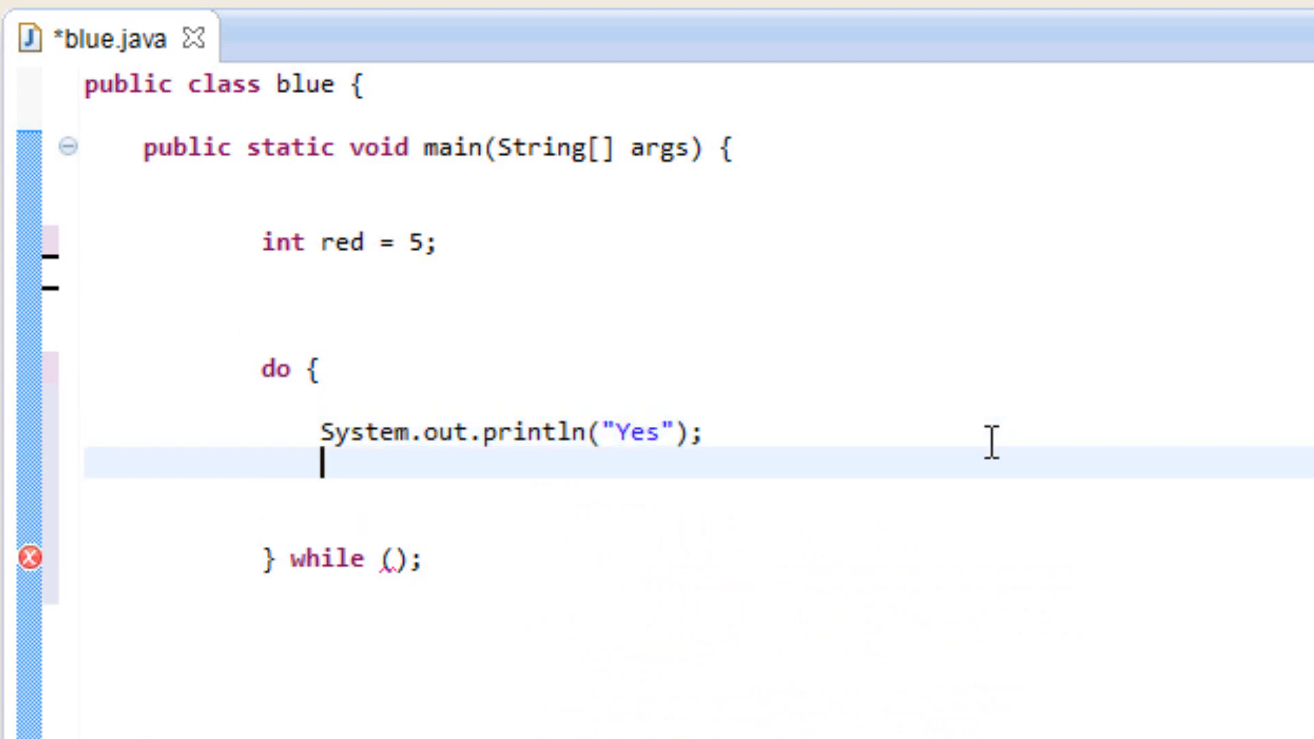
type("red")
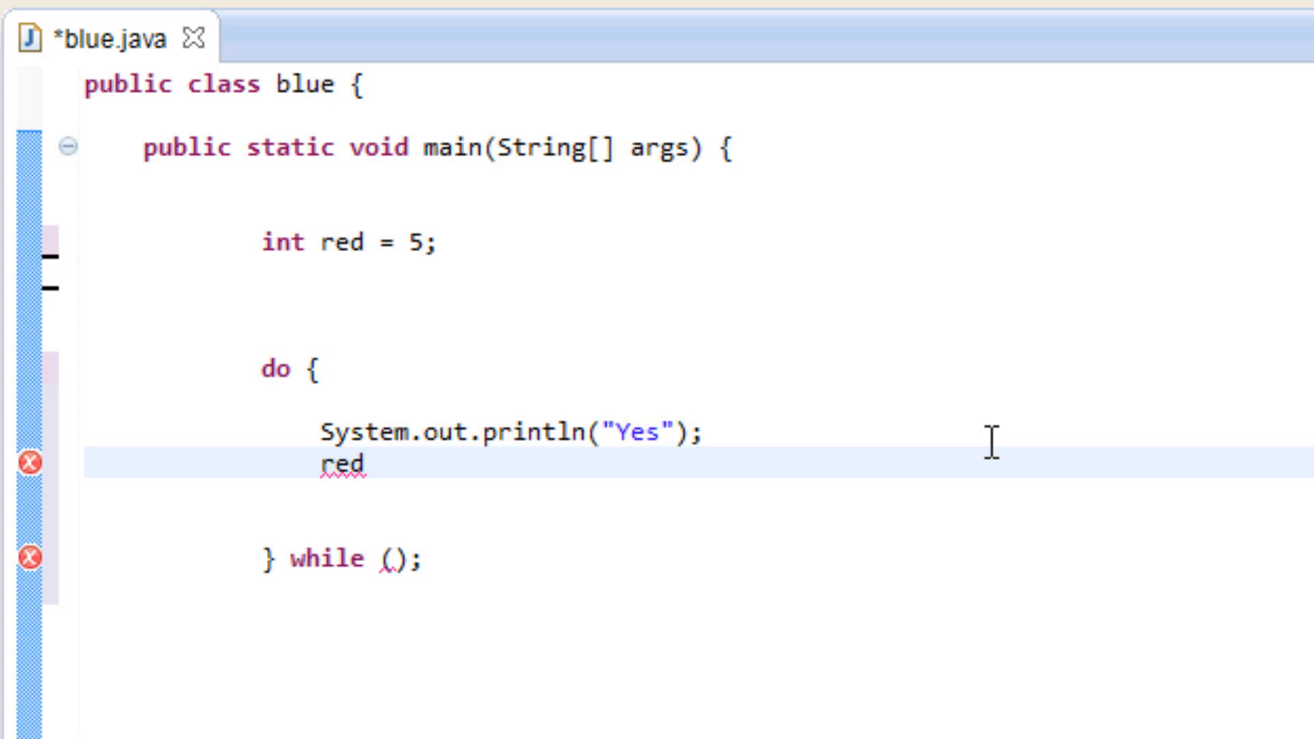
type("++;")
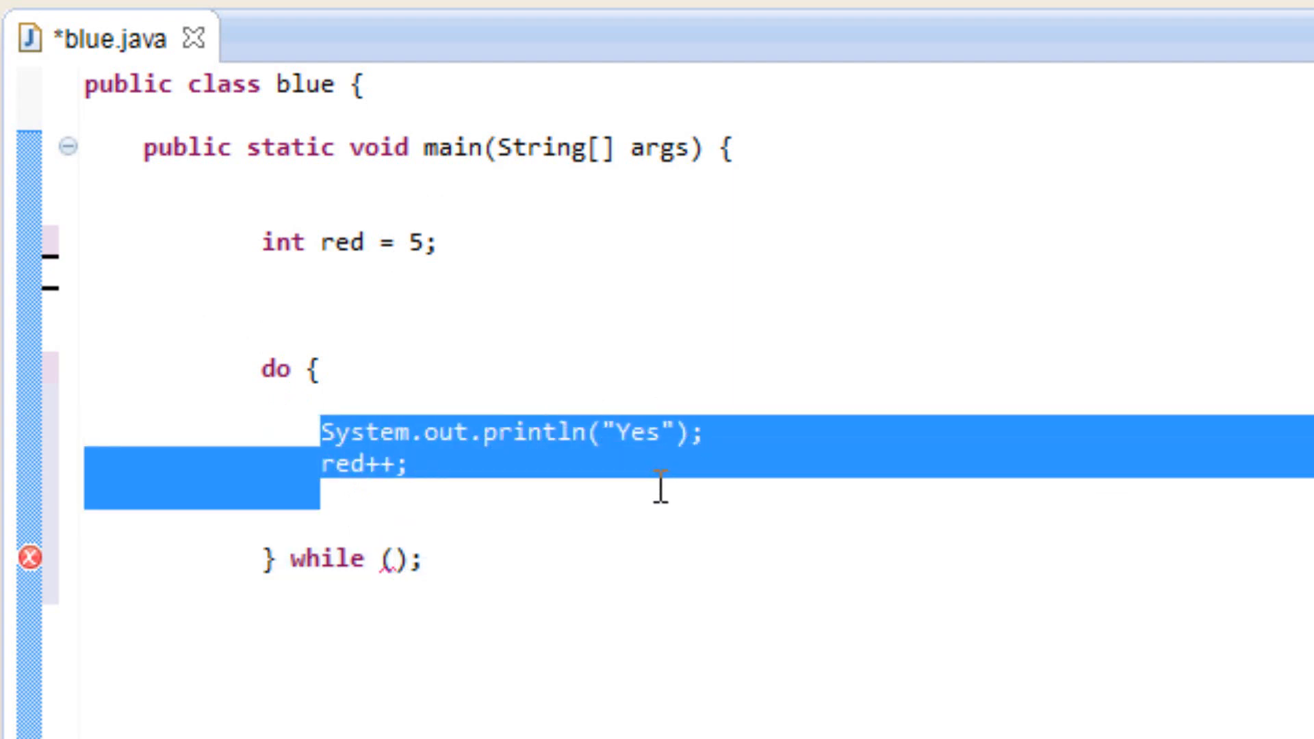
mouse_move(441, 559)
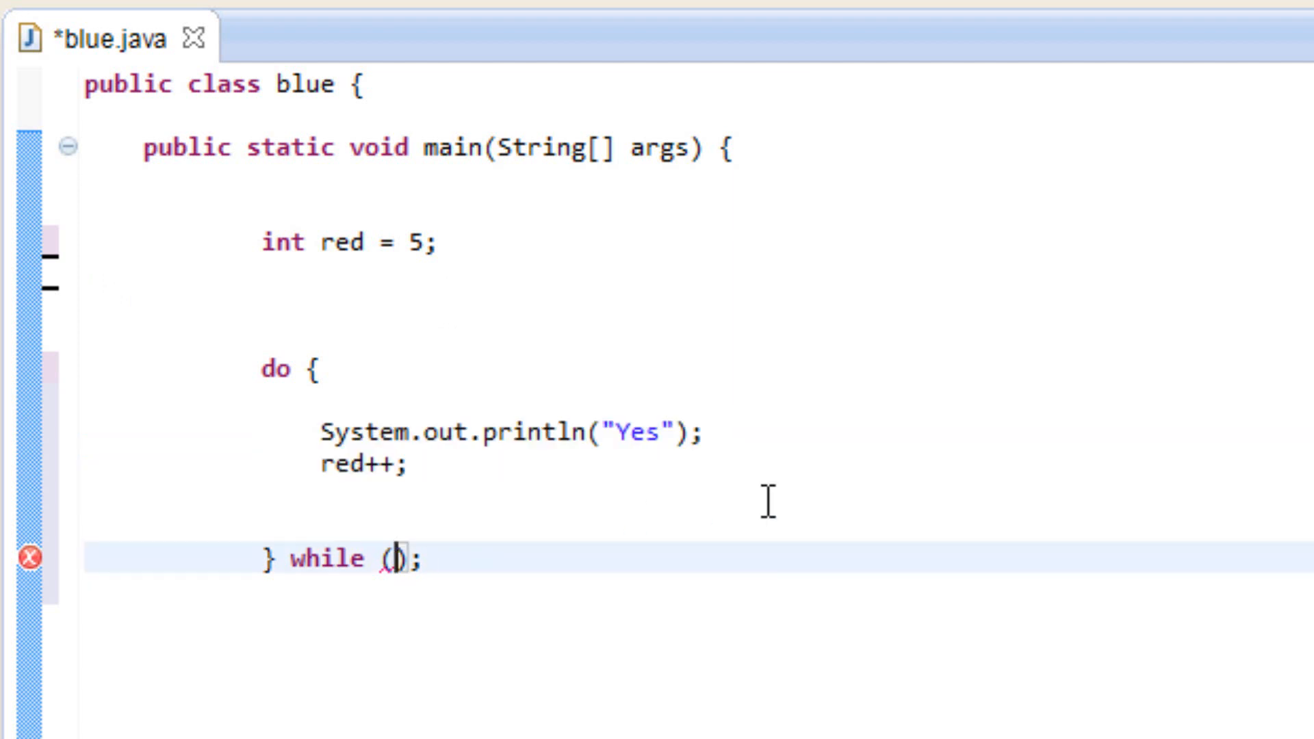
mouse_move(739, 476)
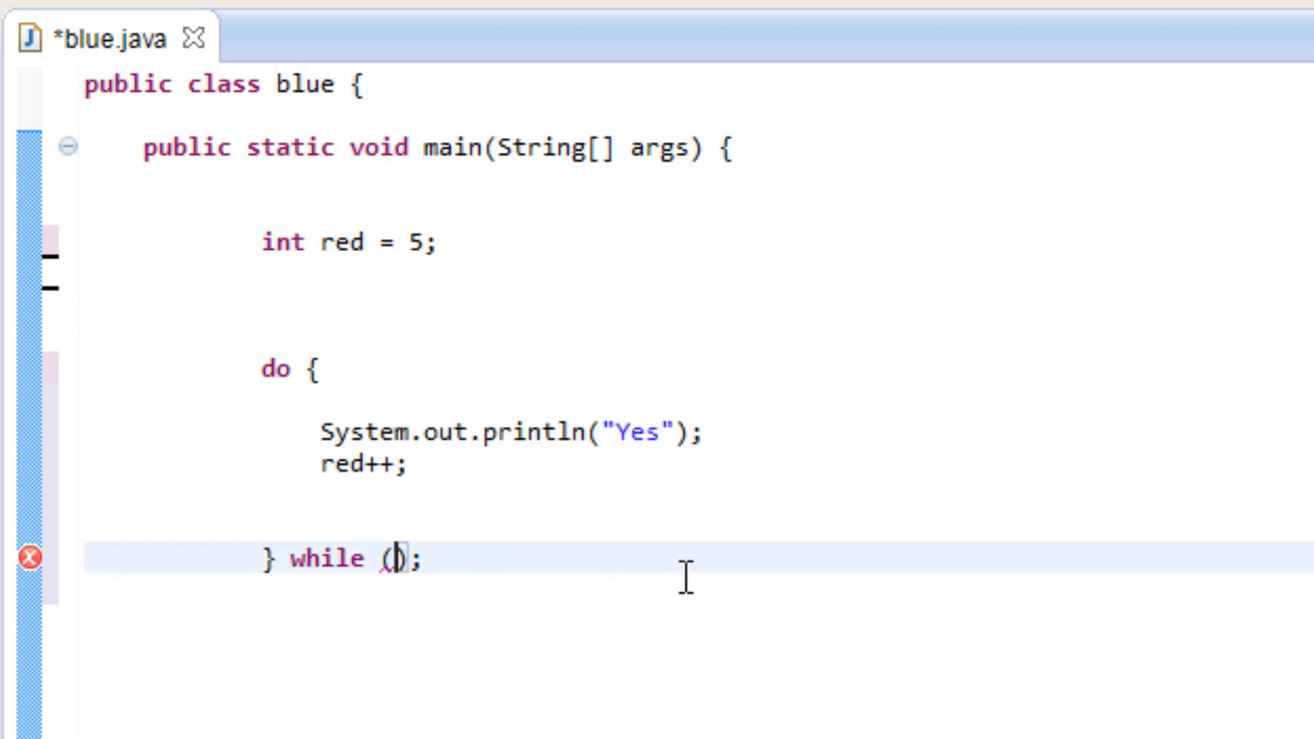
- Set the loop condition to red < 10 and change red's starting value to 0
type("red <")
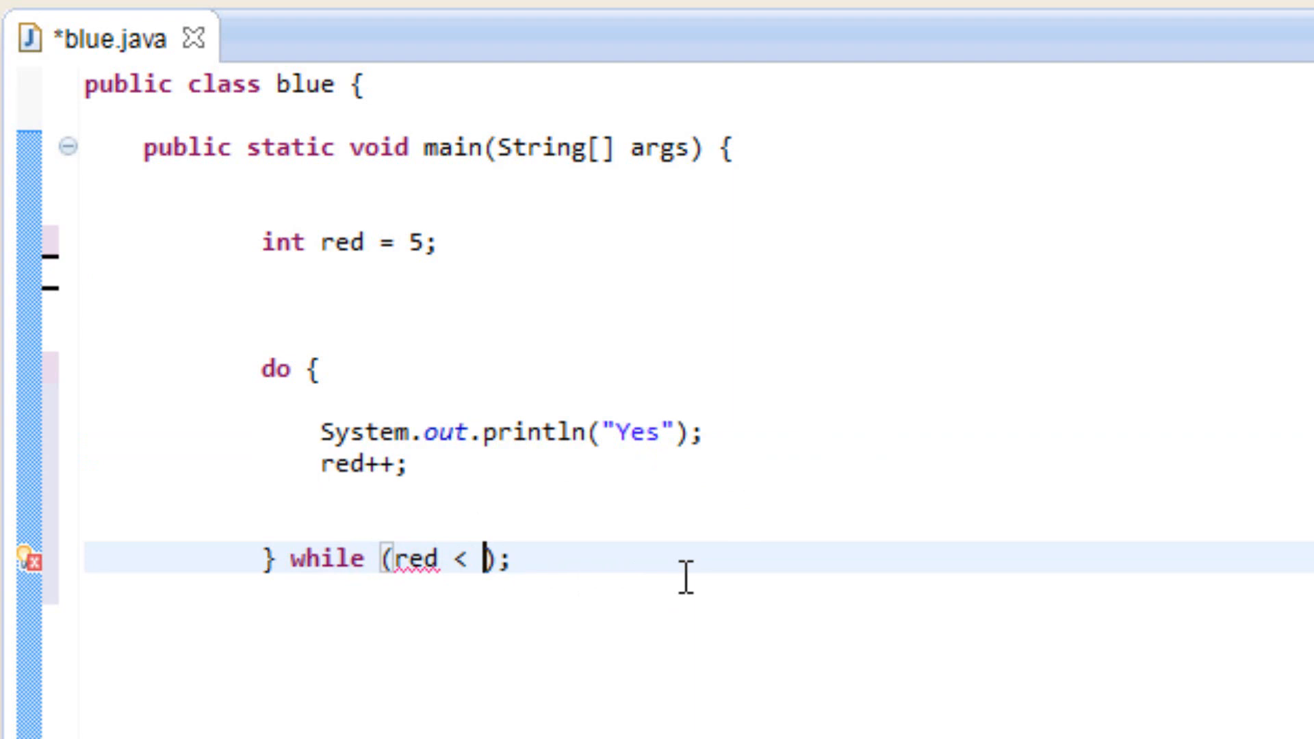
type("10")
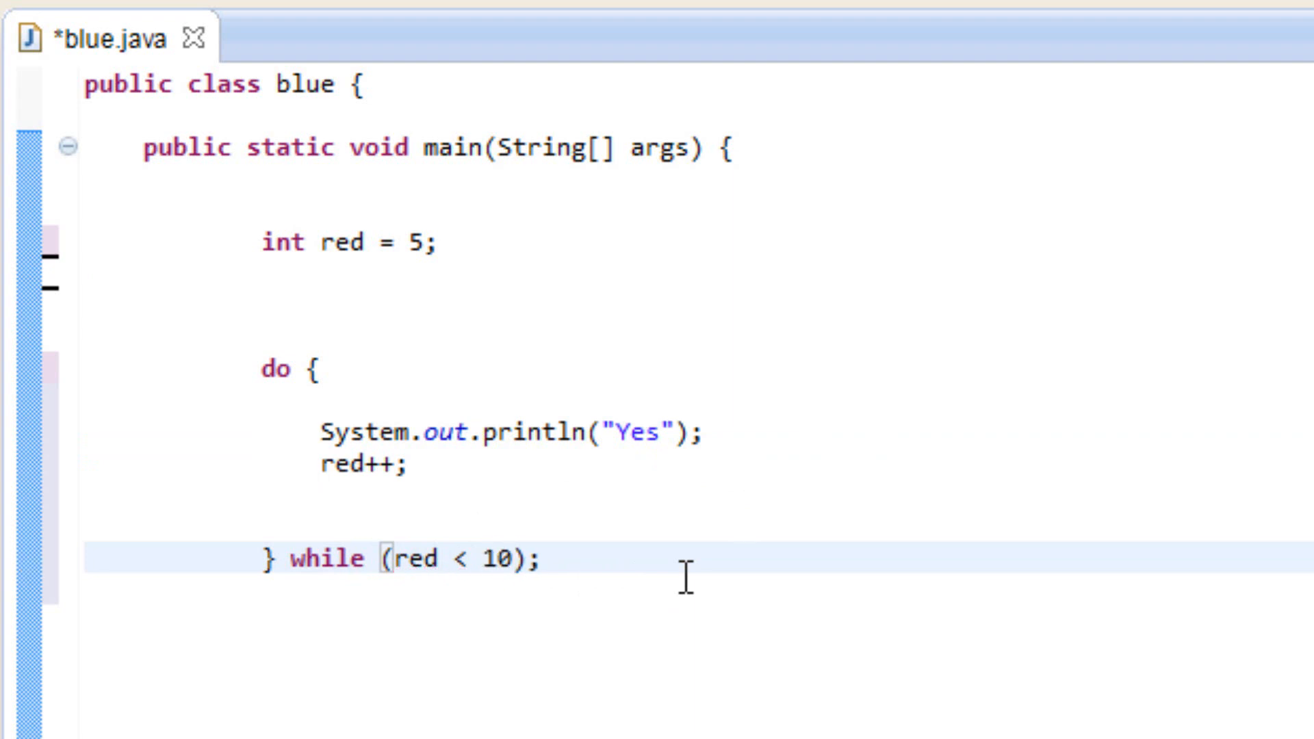
mouse_move(389, 222)
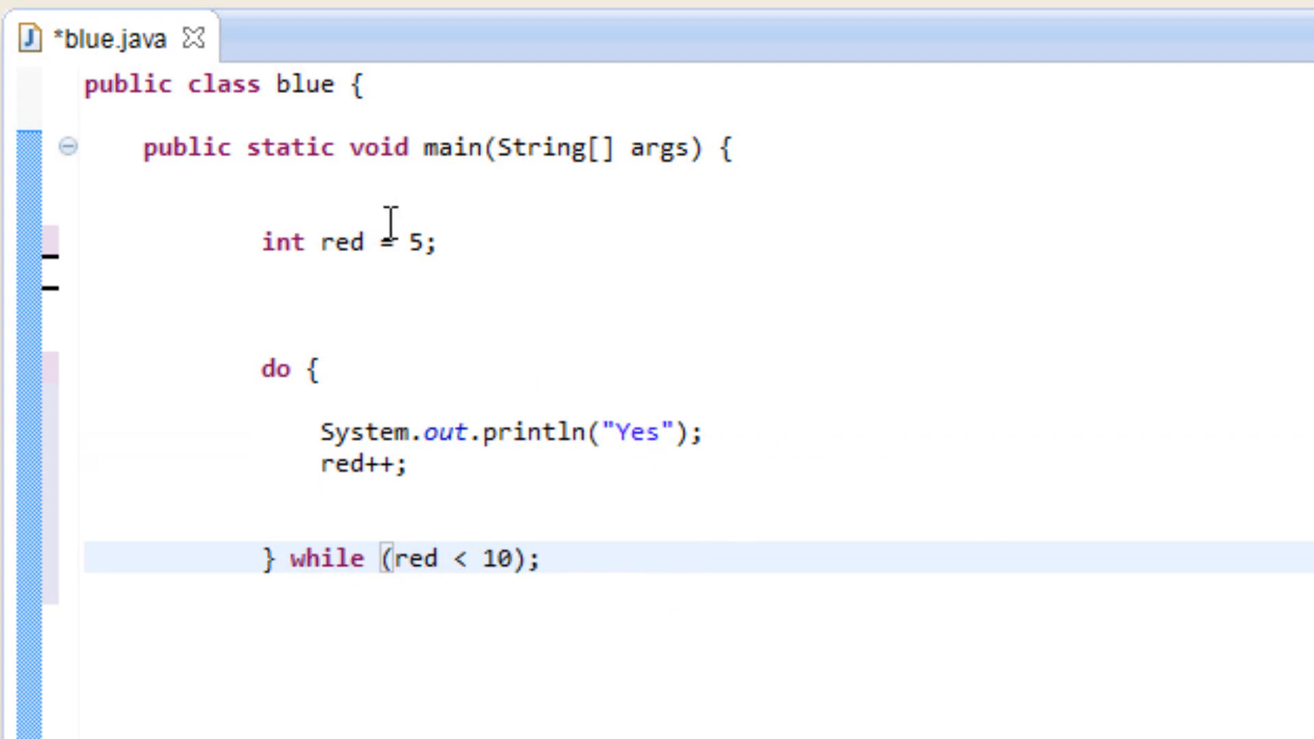
double_click(423, 242)
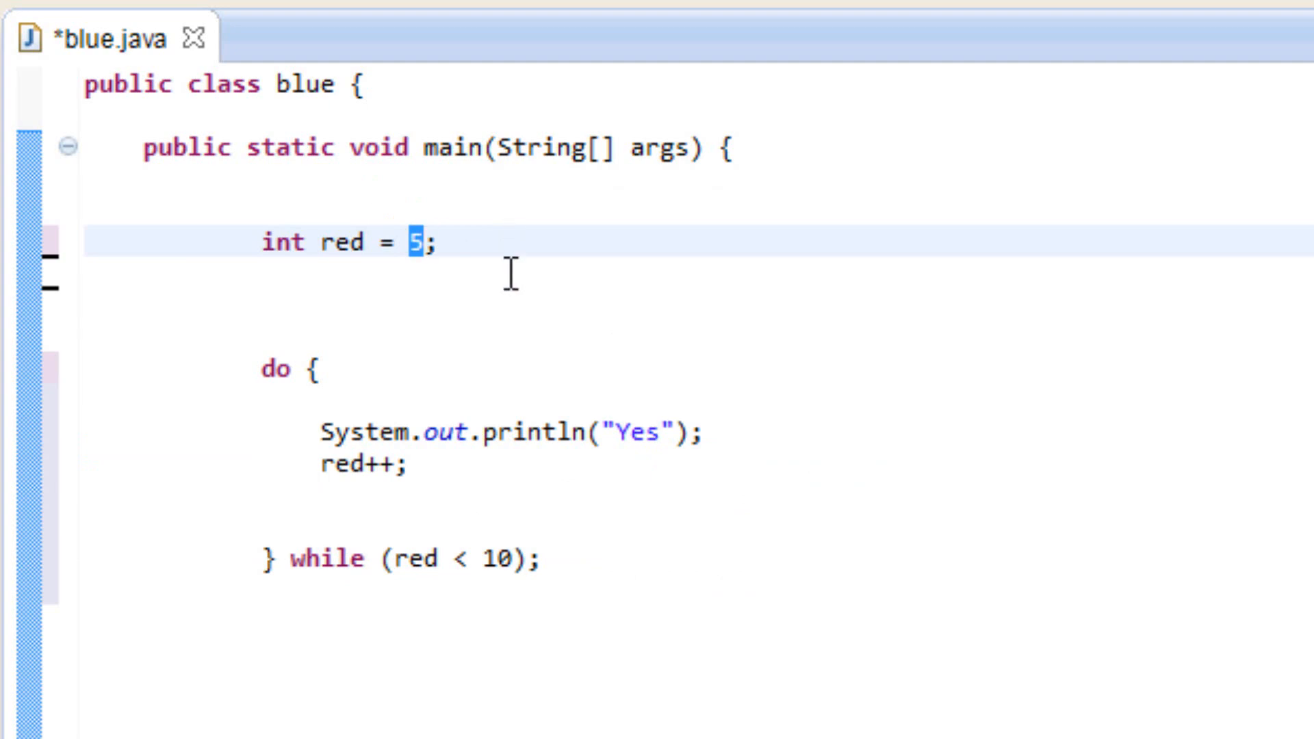
type("0")
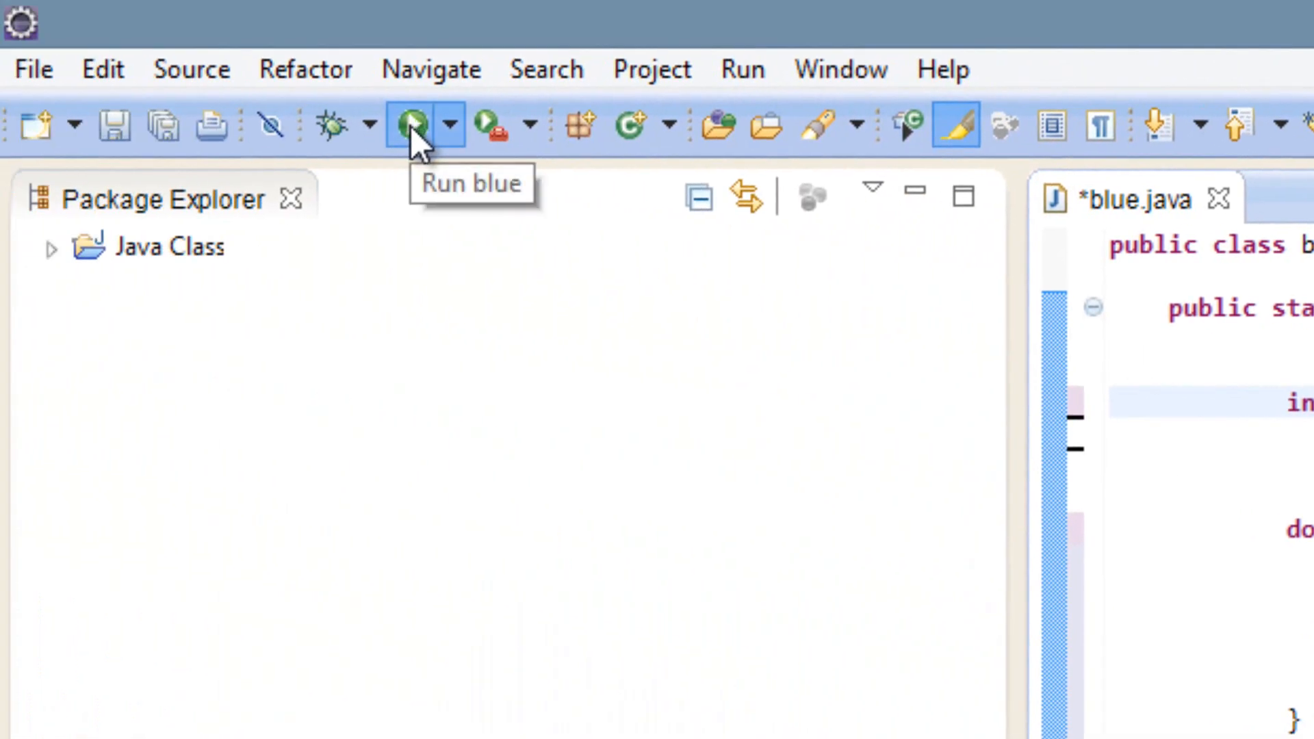
- Run blue.java so the console prints Yes repeatedly
left_click(409, 124)
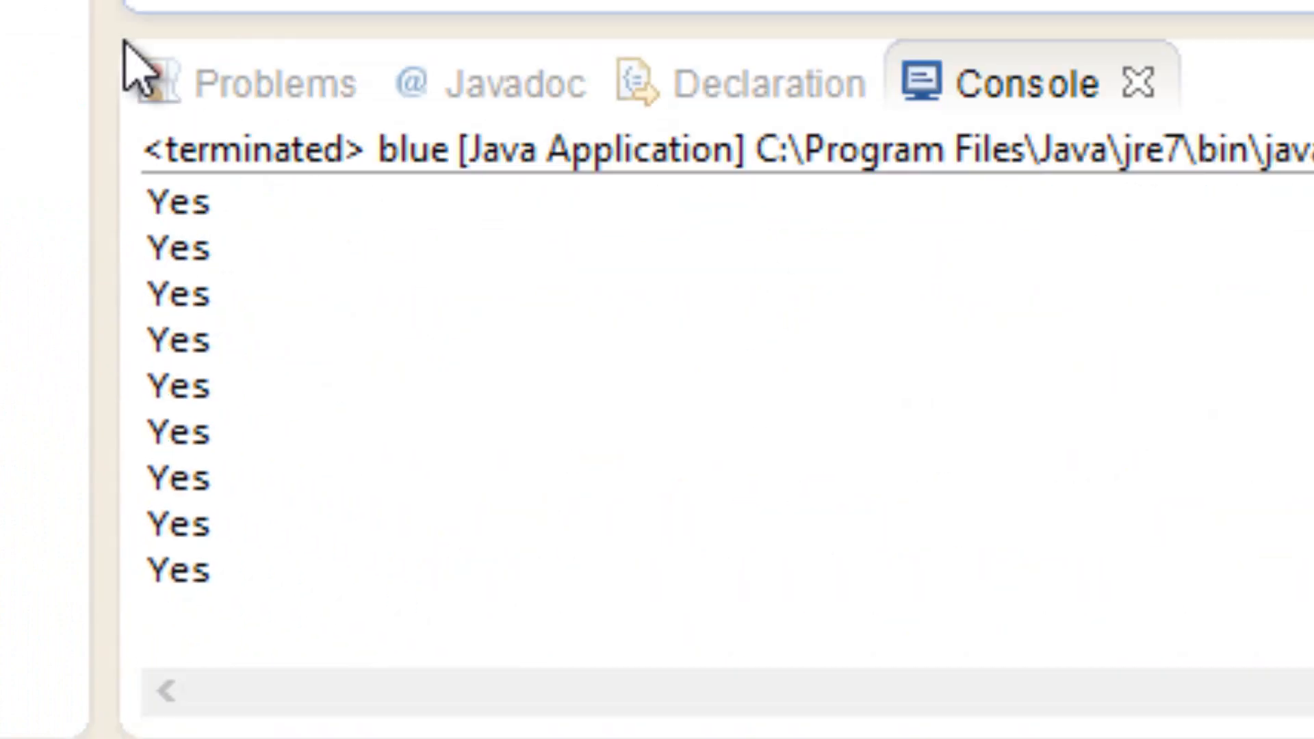
mouse_move(187, 340)
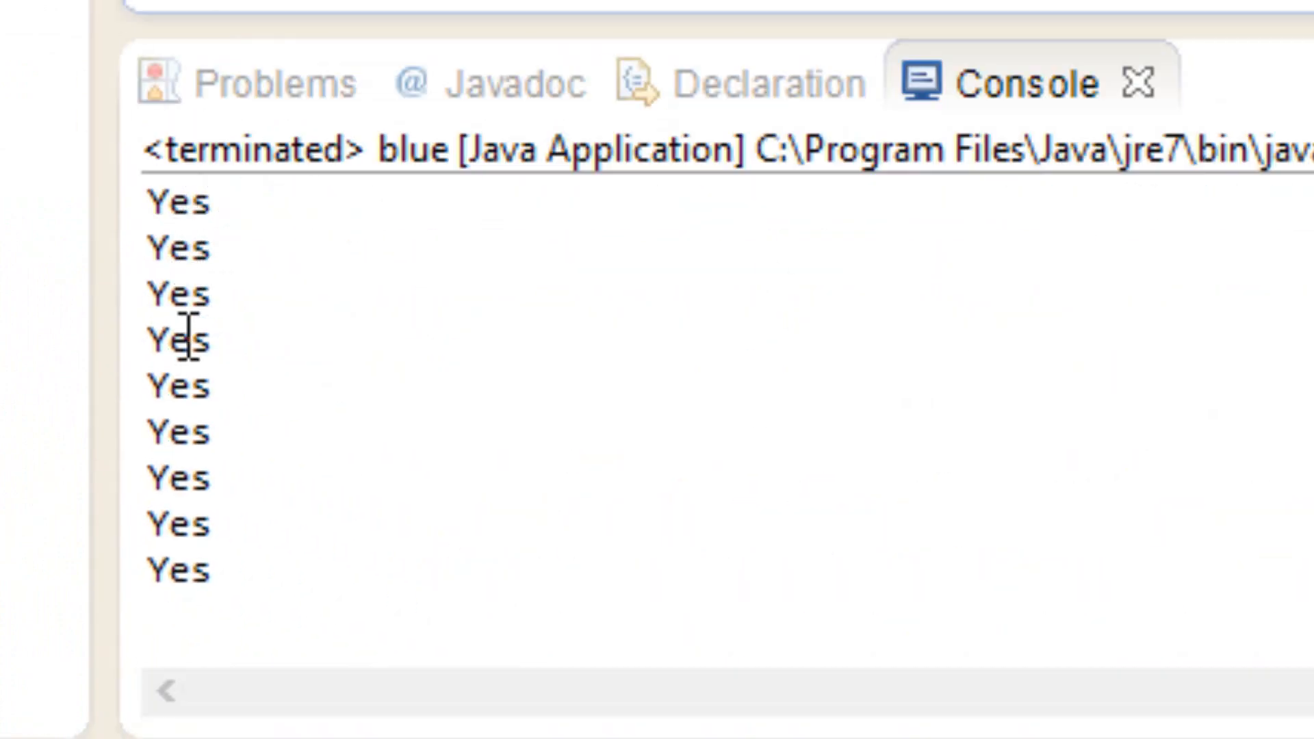
mouse_move(319, 725)
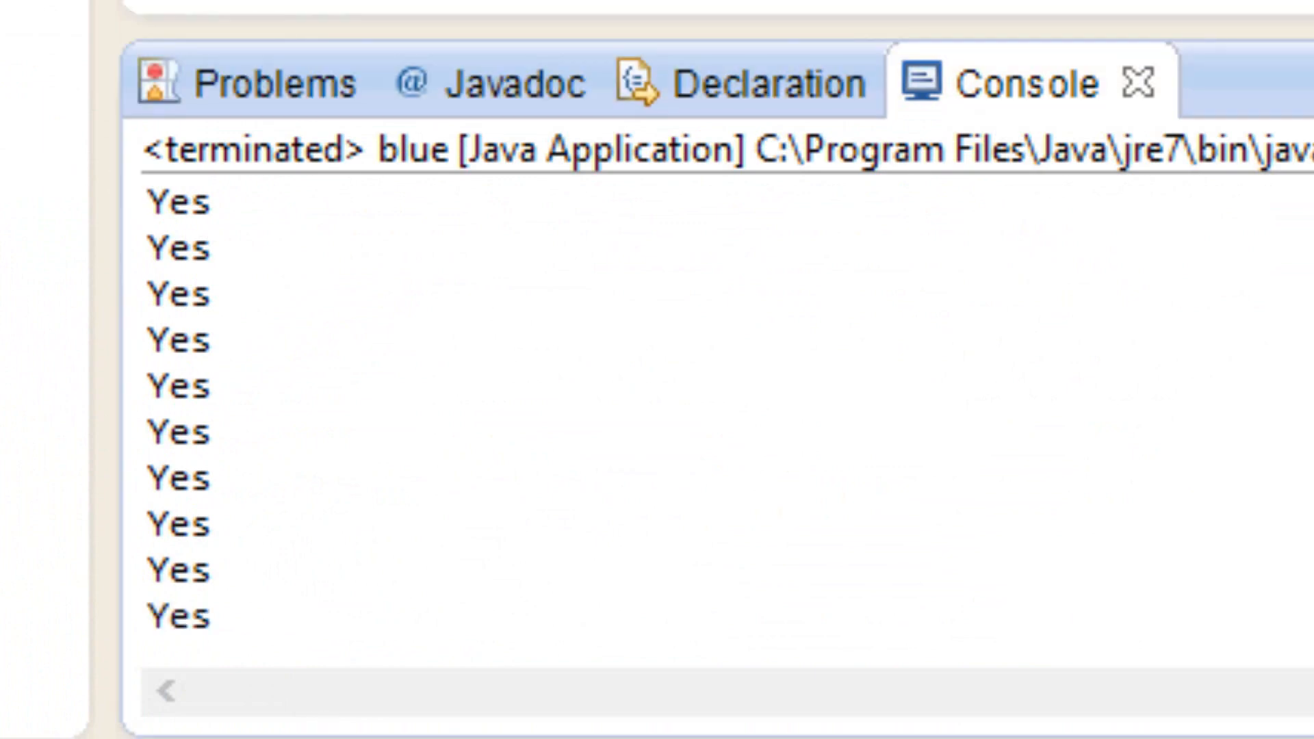
mouse_move(168, 269)
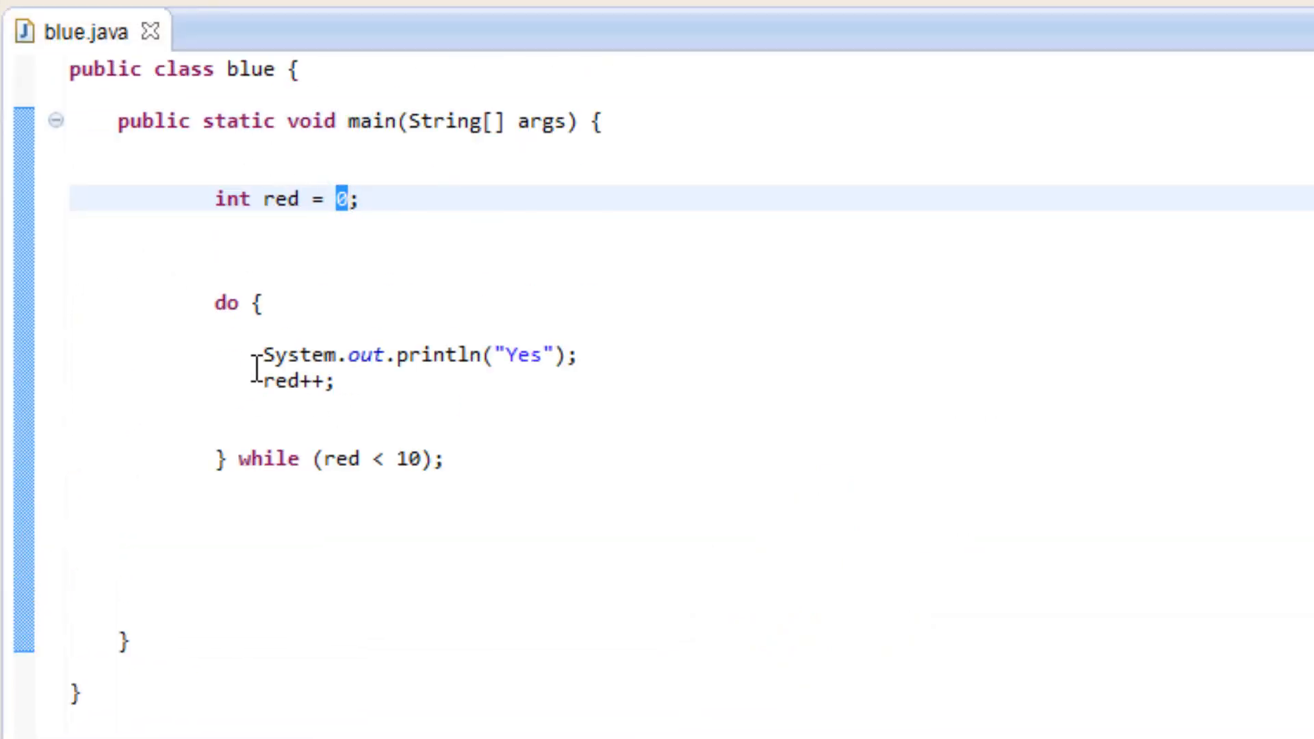
double_click(274, 381)
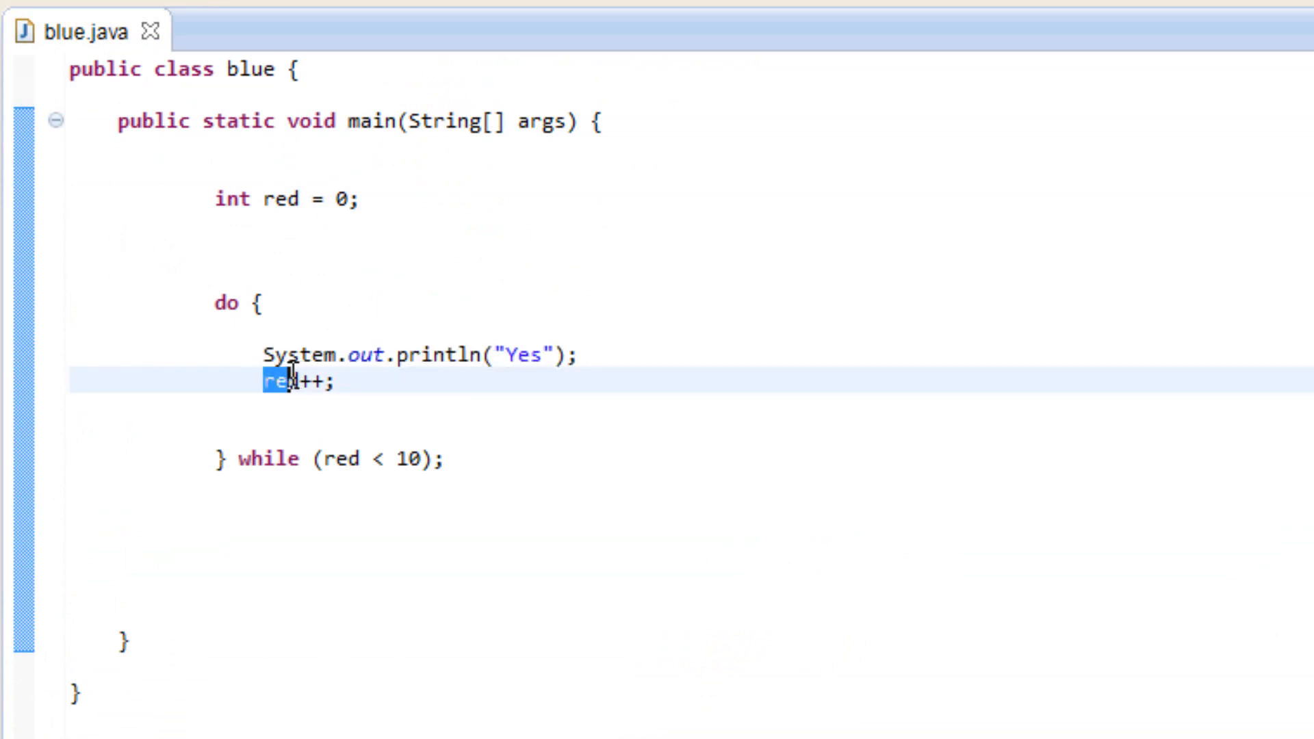
double_click(278, 383)
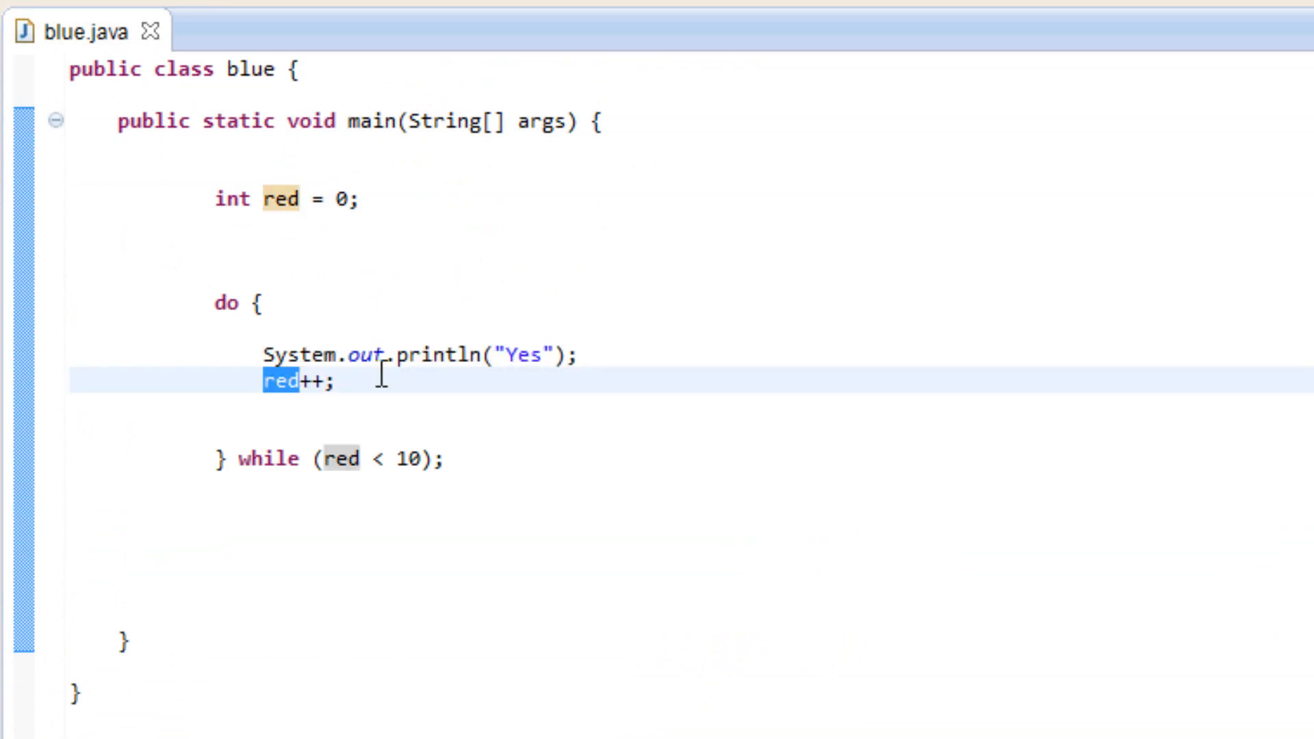
left_click(266, 384)
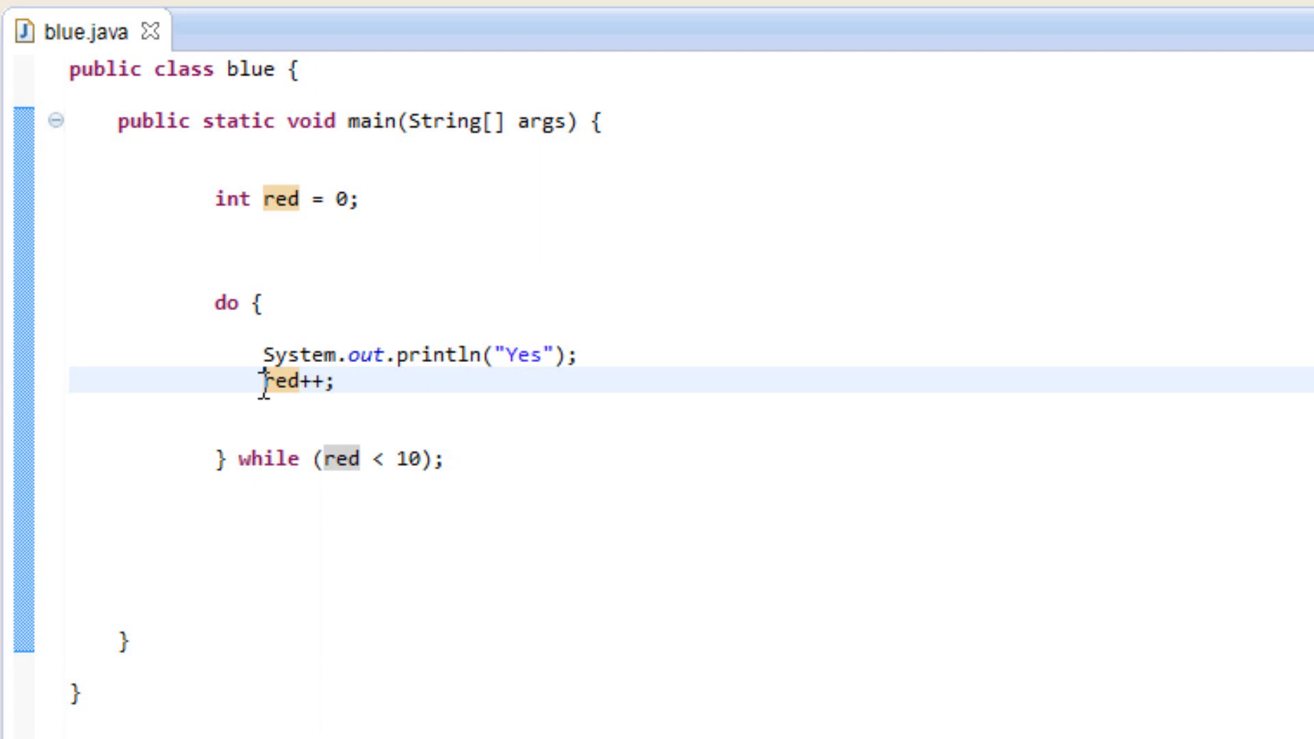
left_click(331, 198)
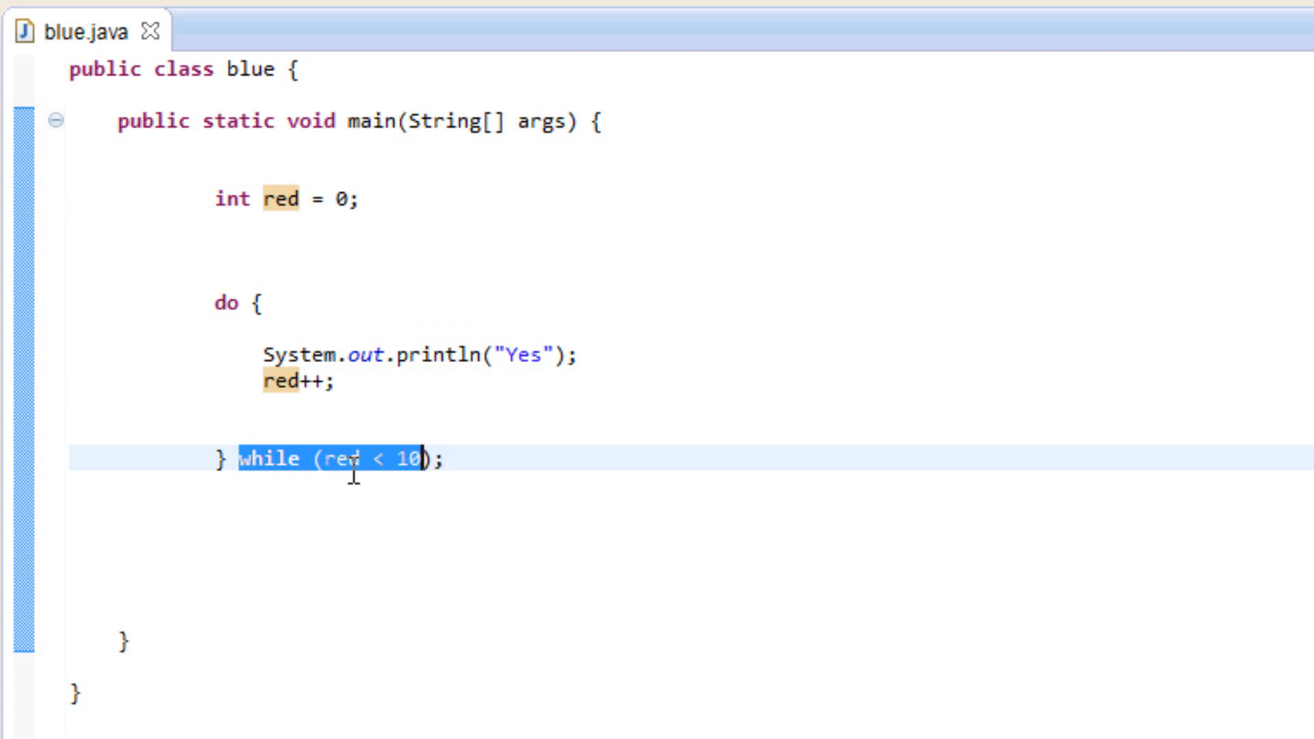
mouse_move(178, 240)
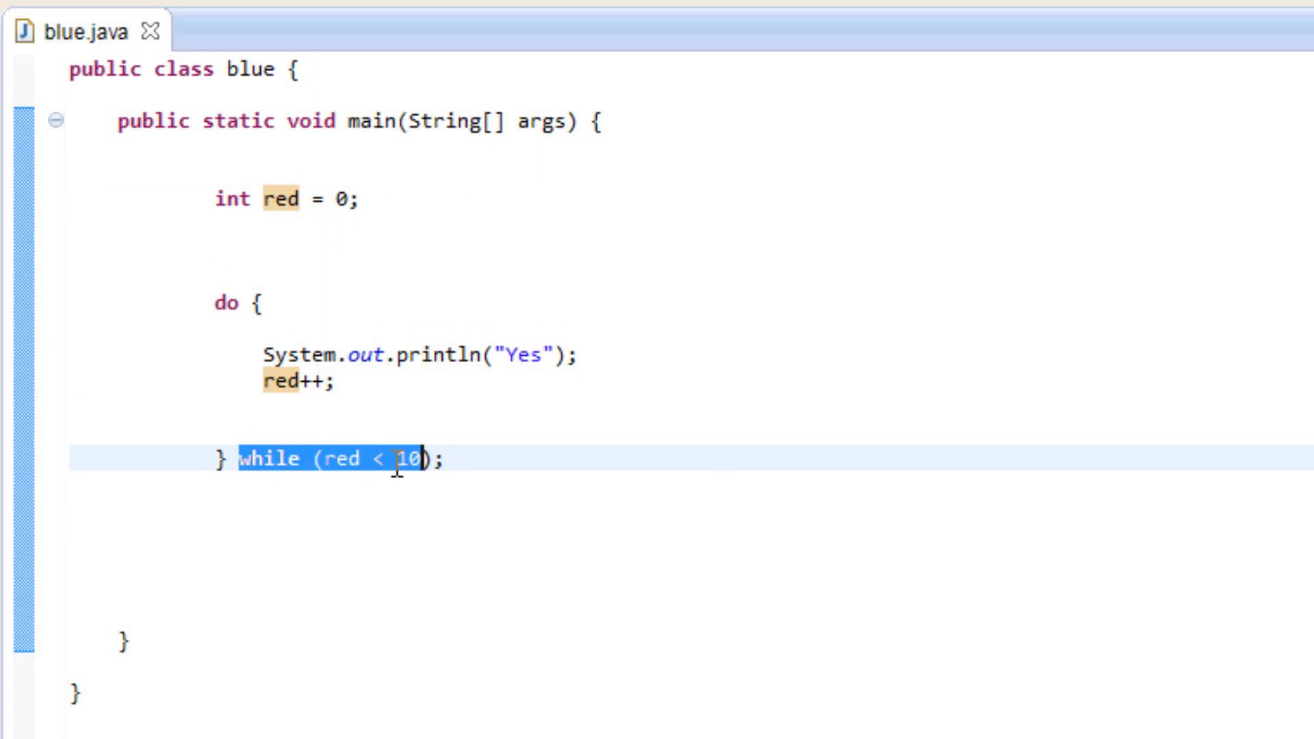
left_click(436, 458)
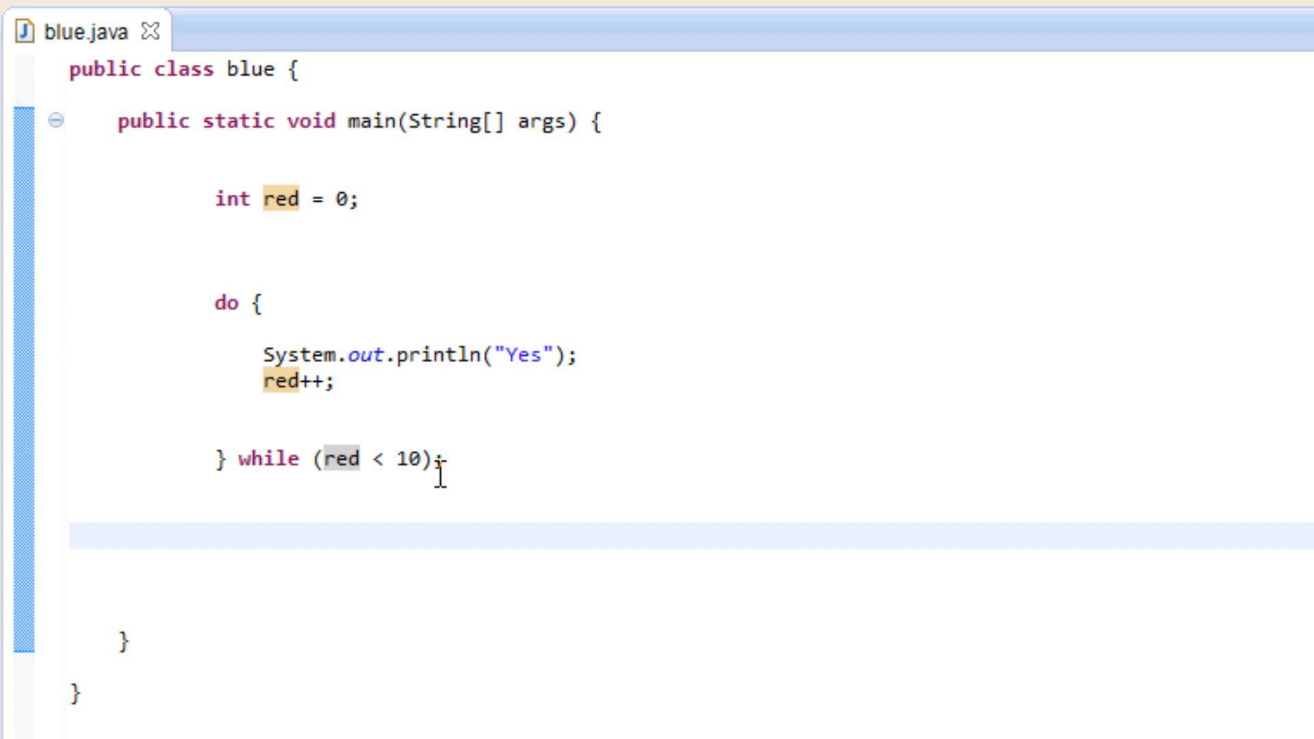